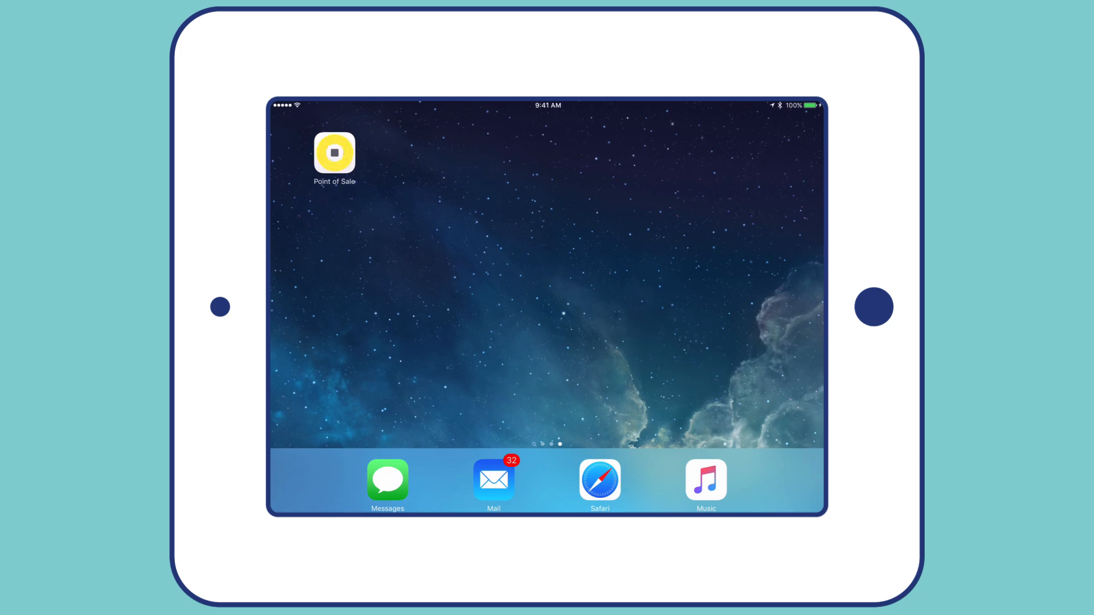
# - Launch Point of Sale and begin creating a new invoice
pyautogui.click(335, 153)
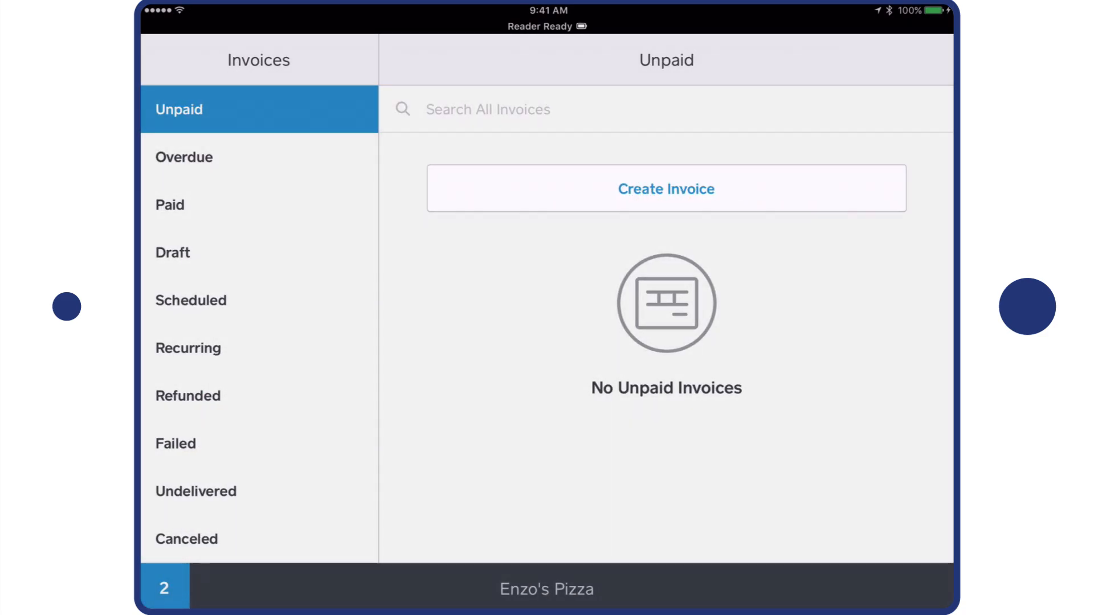
pyautogui.click(665, 188)
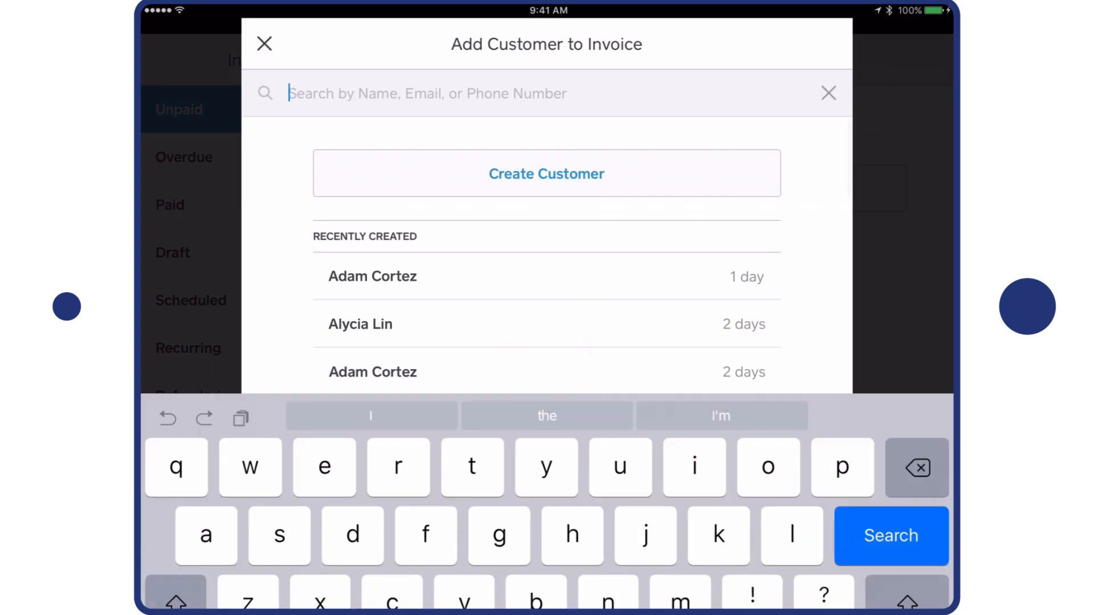
pyautogui.write('la')
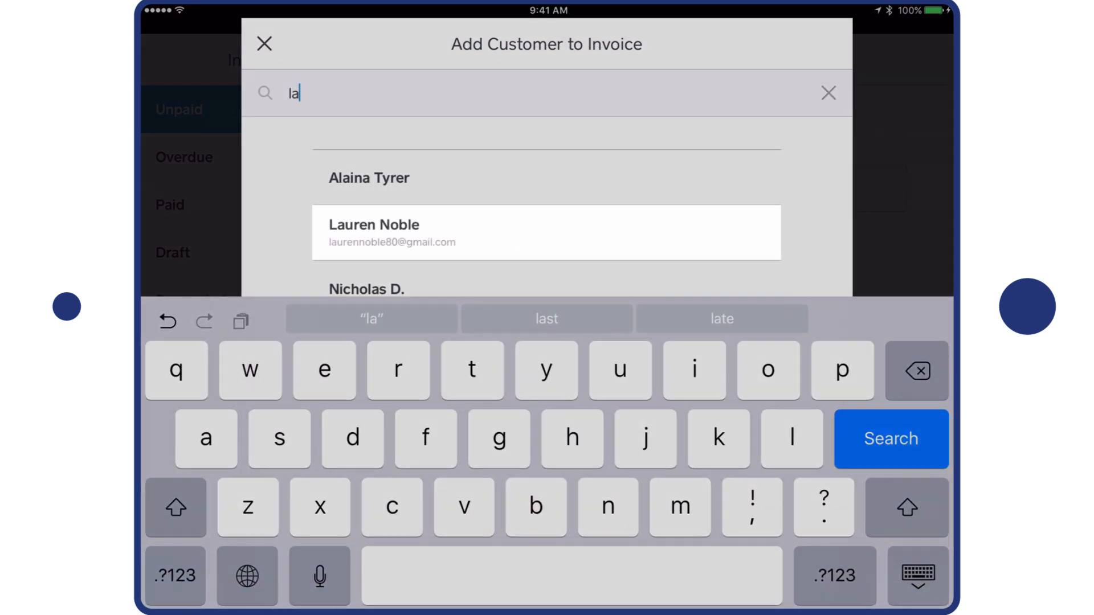
pyautogui.click(546, 232)
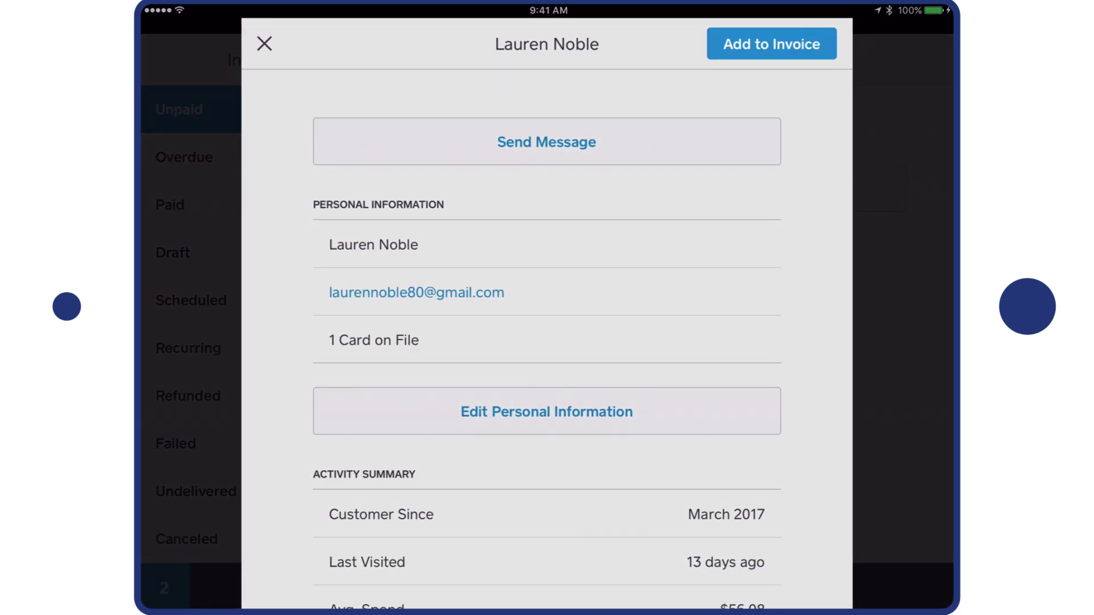
pyautogui.click(770, 44)
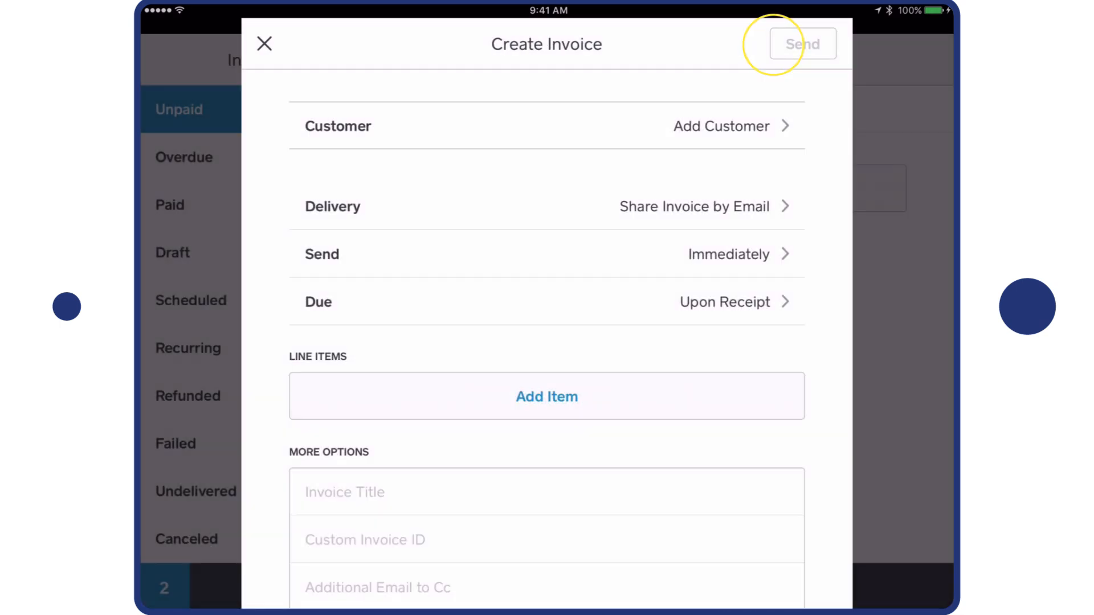
pyautogui.click(721, 126)
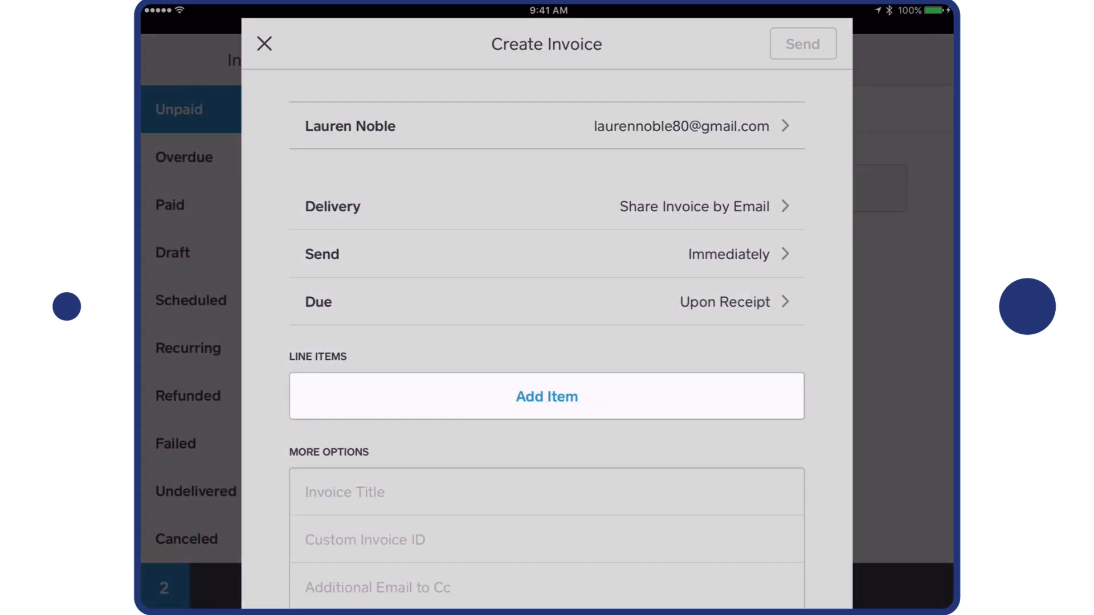
pyautogui.click(547, 397)
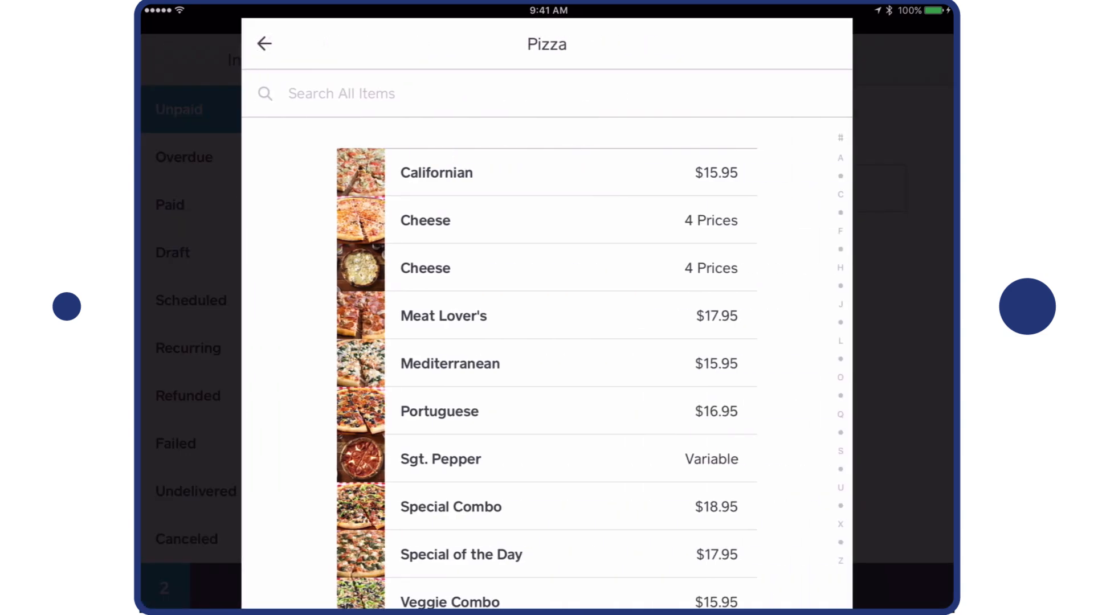
# - Add six X-Large Cheese pizzas to the Pizza Party invoice, totaling $137.70
pyautogui.click(425, 220)
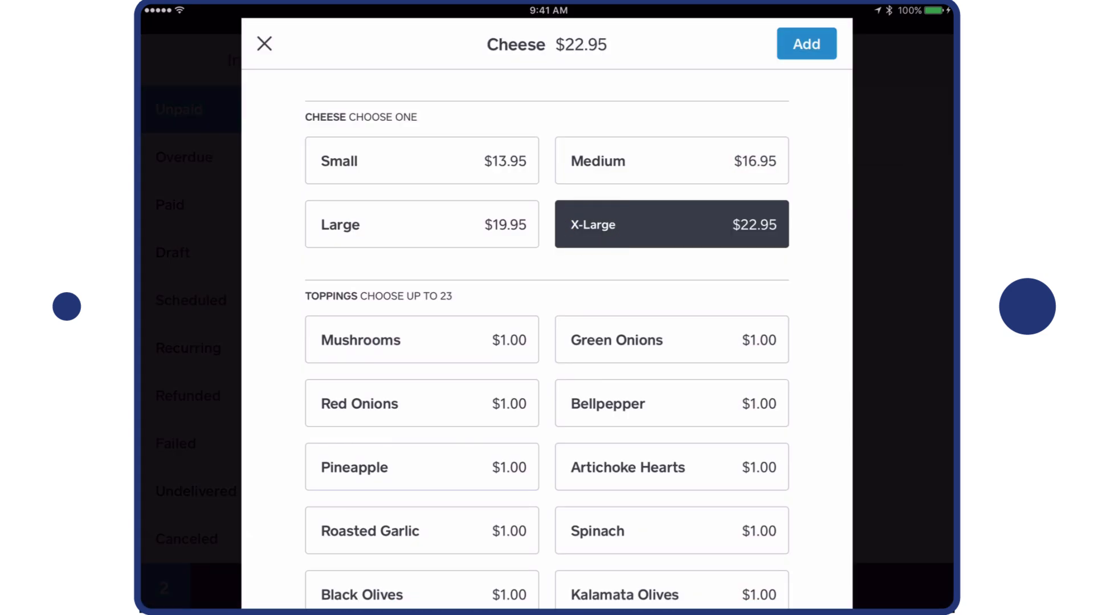
pyautogui.scroll(-3)
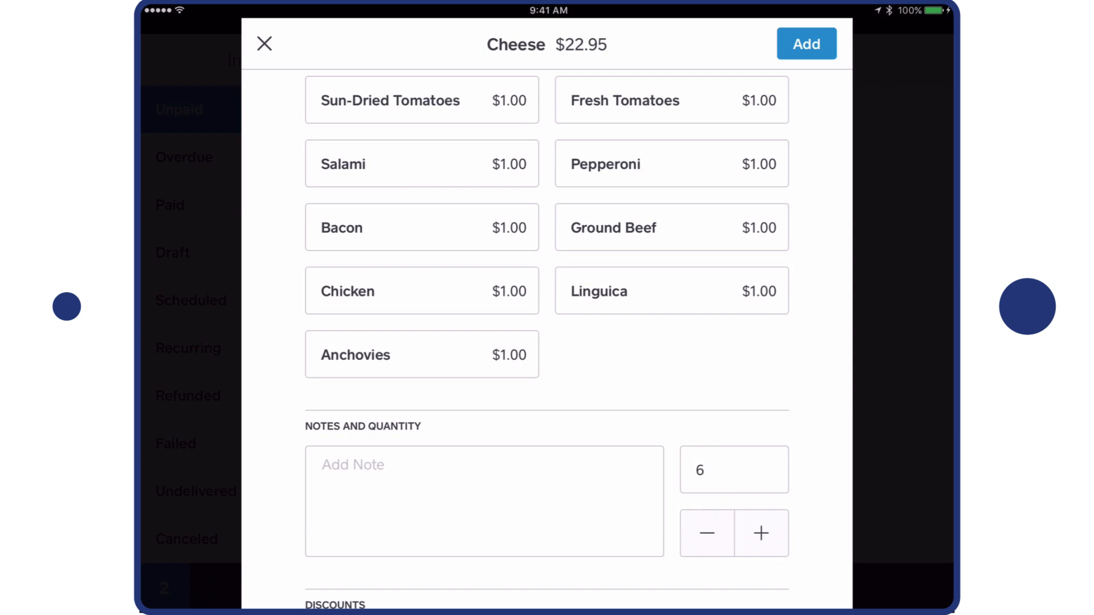
pyautogui.click(805, 43)
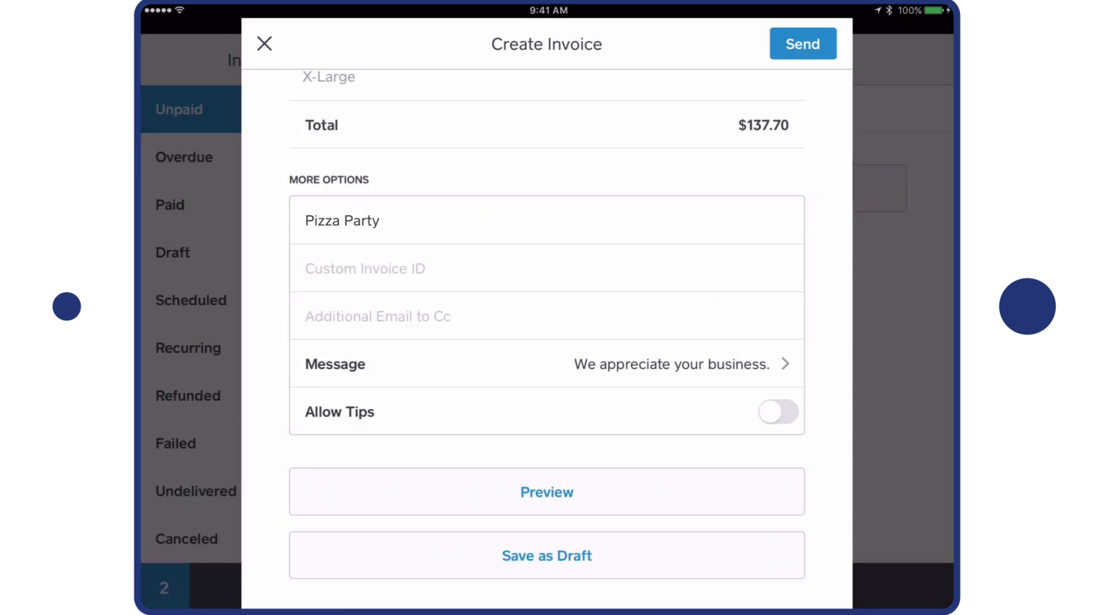
# - Append 'Thanks!' to the default invoice message and save it
pyautogui.click(546, 364)
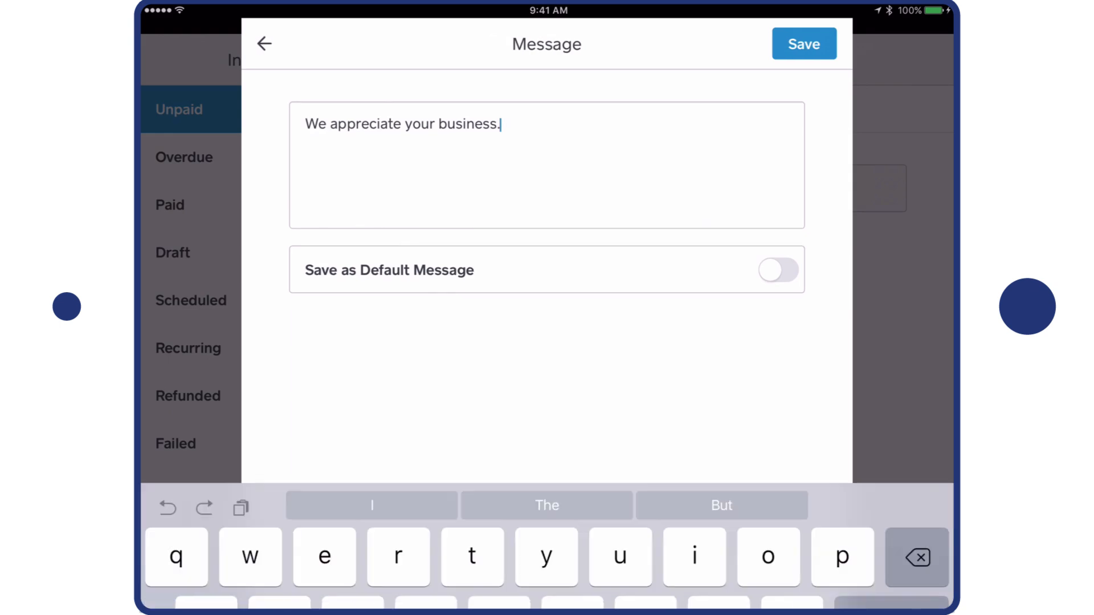
pyautogui.write('Thanks!')
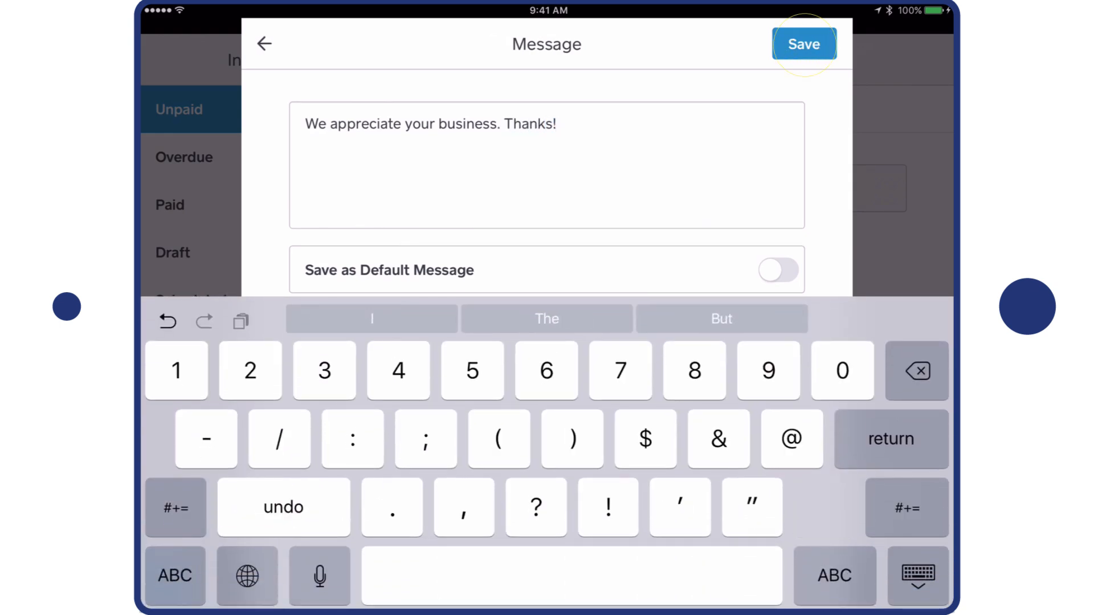
pyautogui.click(803, 43)
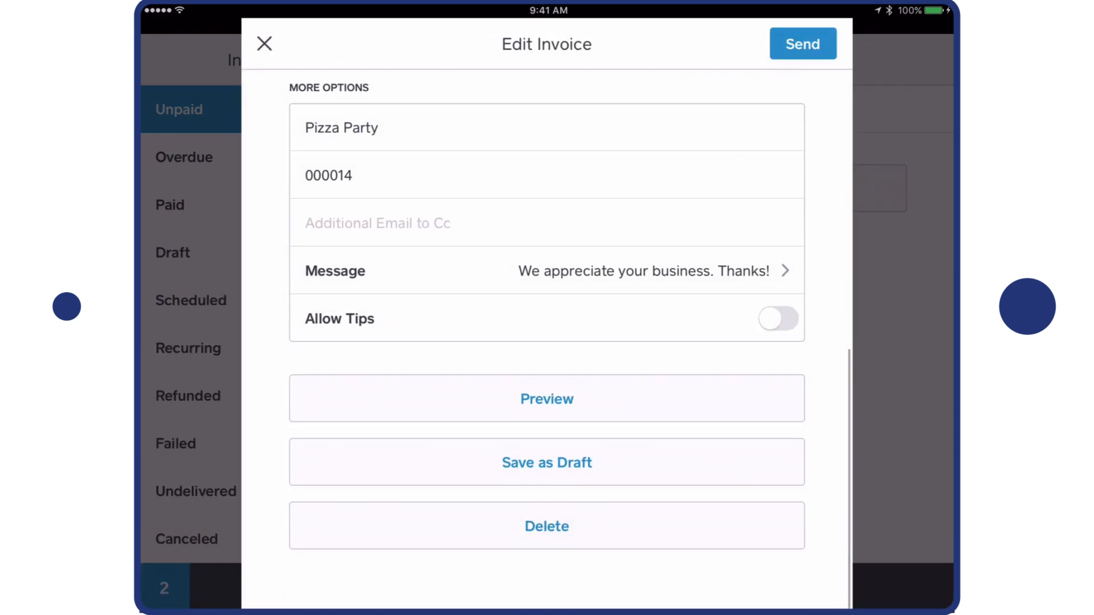
pyautogui.click(546, 398)
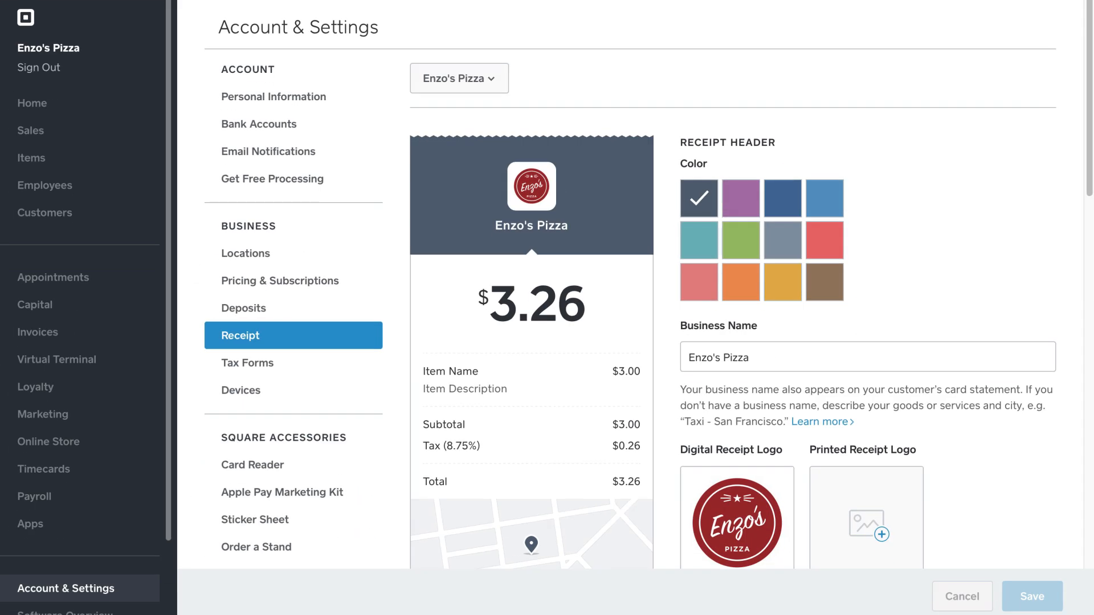
# - Choose the red swatch as the receipt header colour
pyautogui.click(824, 239)
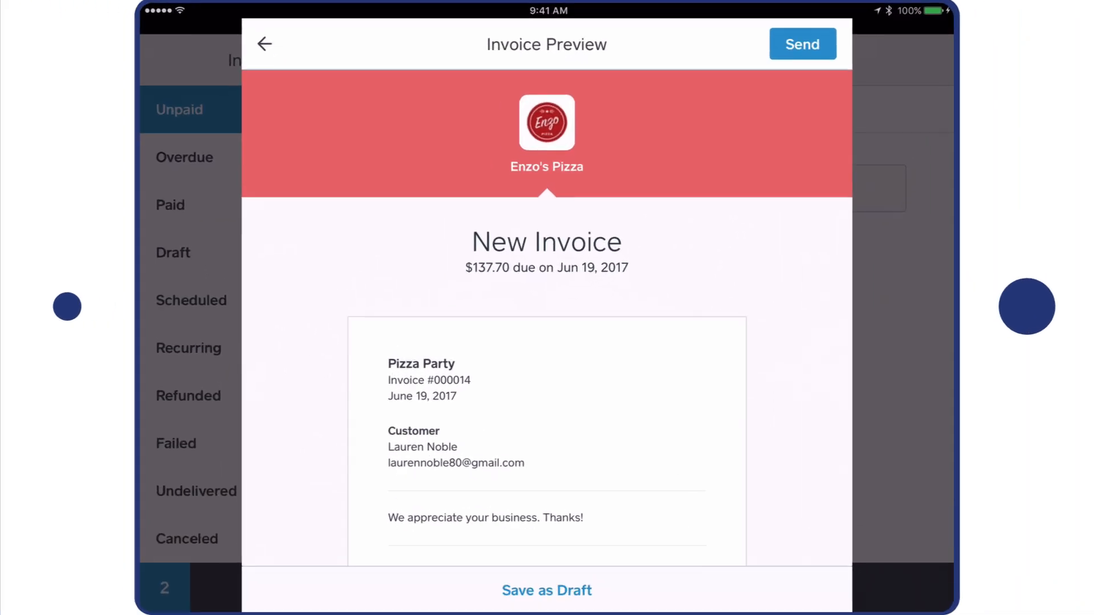
pyautogui.click(264, 44)
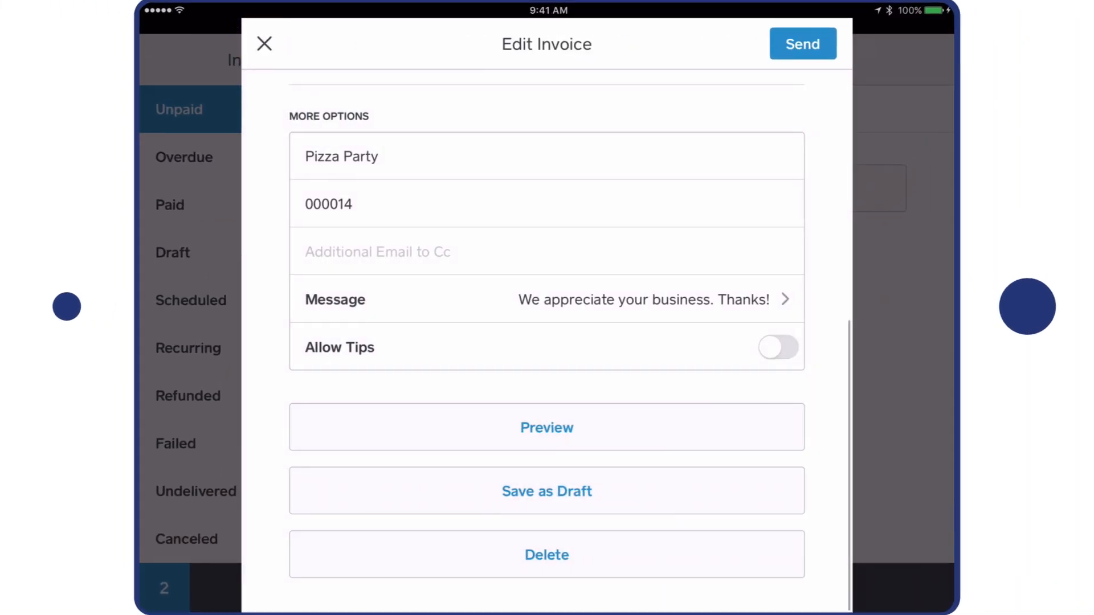
pyautogui.click(546, 301)
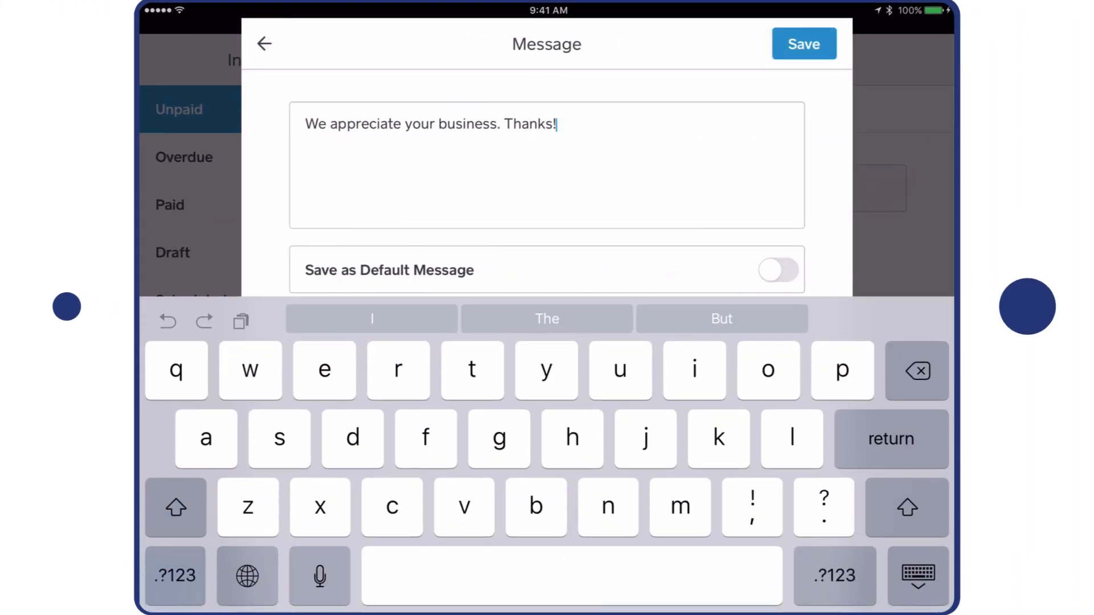
pyautogui.write('Enjoy the pizza!')
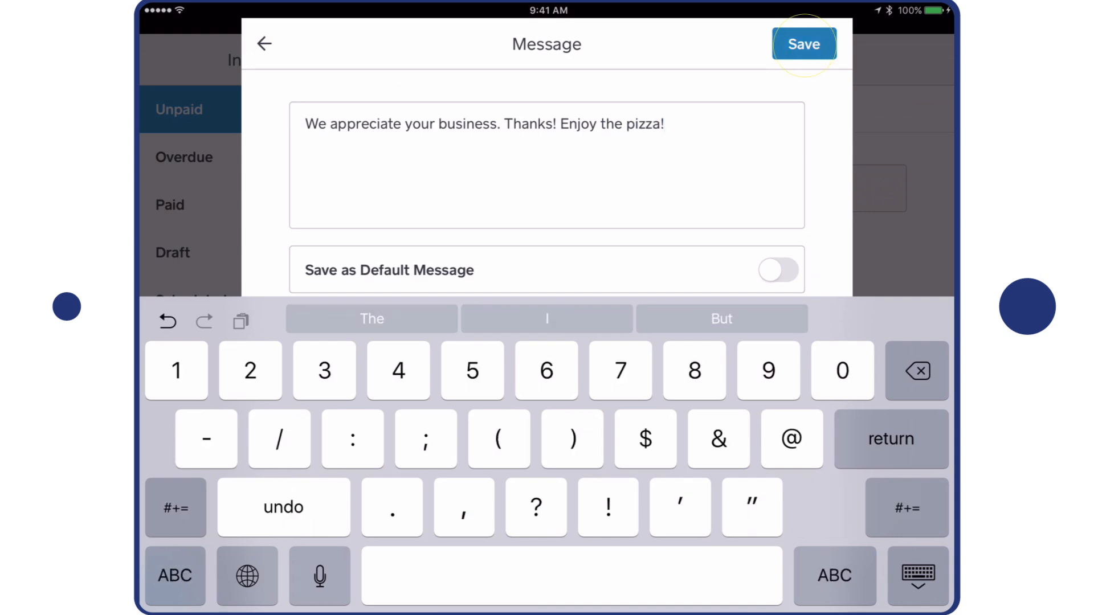
pyautogui.click(803, 43)
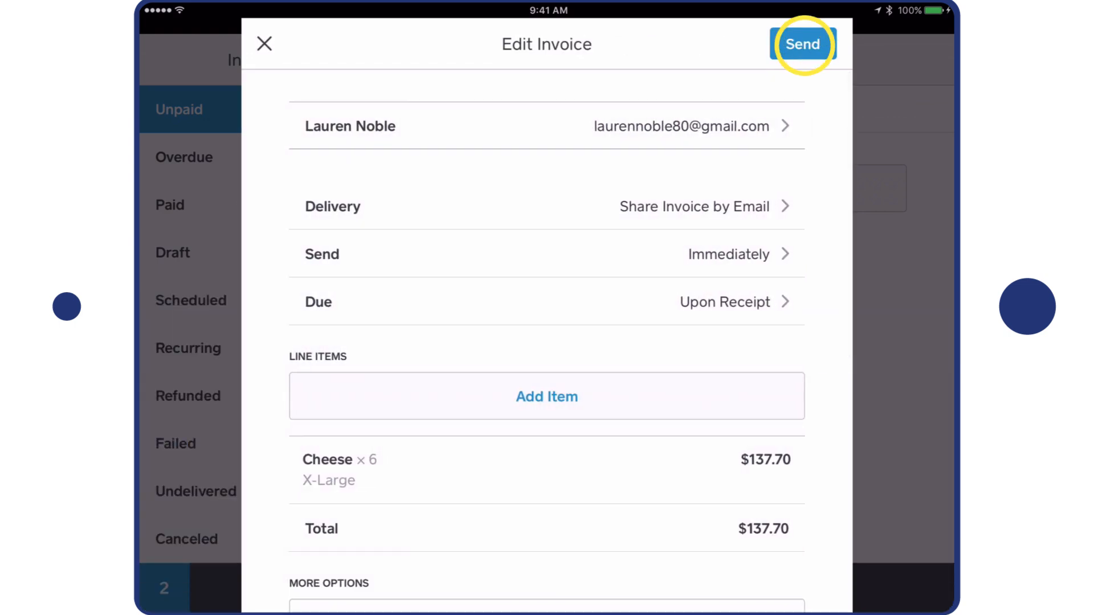
pyautogui.click(802, 44)
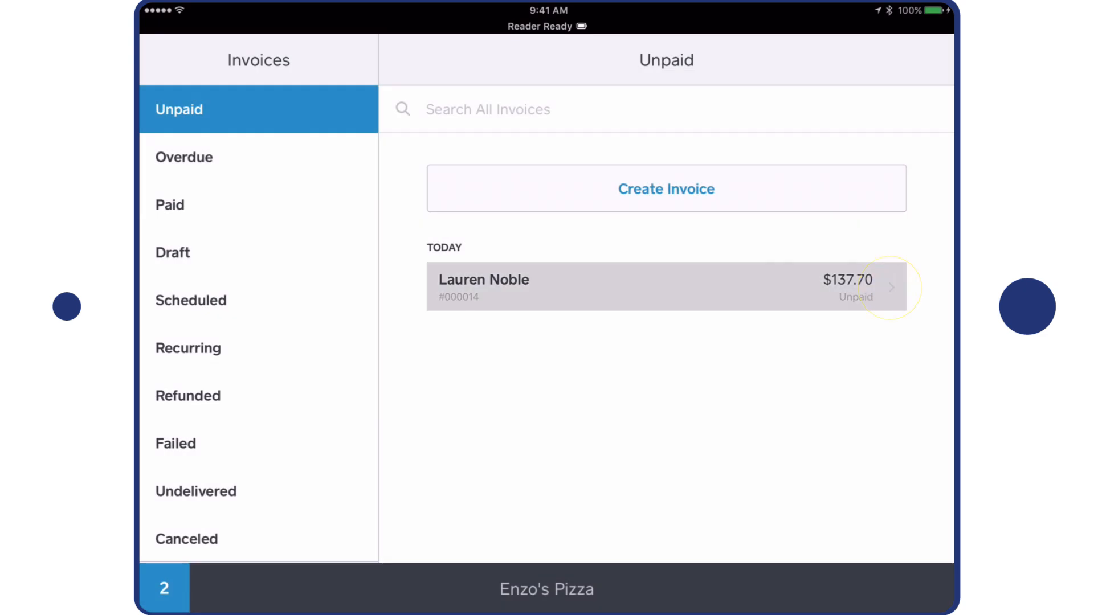
pyautogui.click(665, 286)
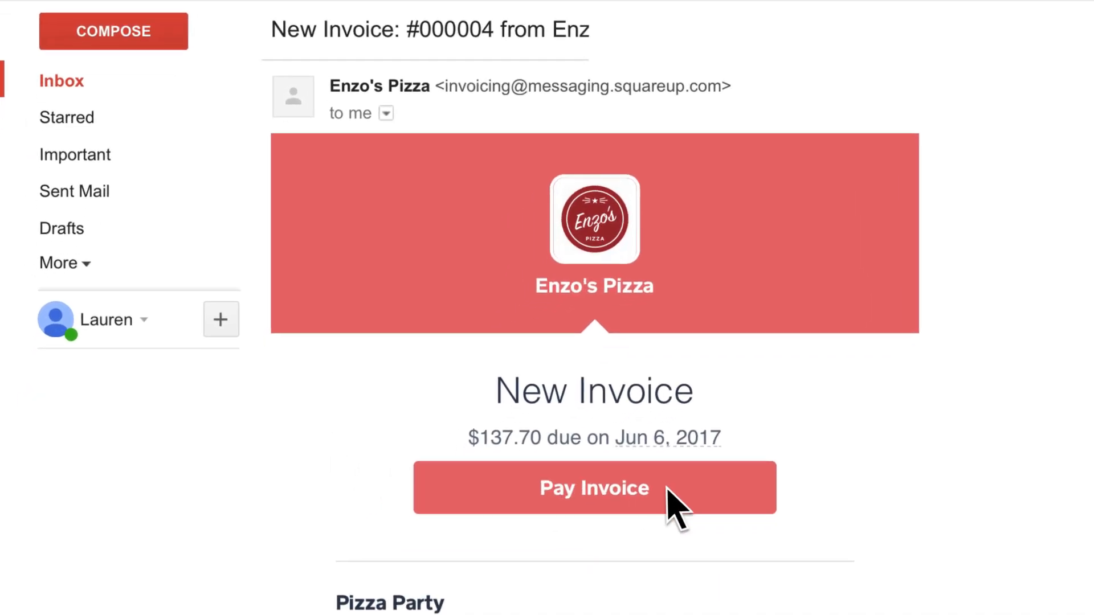
# - Pay the $137.70 Pizza Party invoice by card from the Gmail email
pyautogui.click(594, 487)
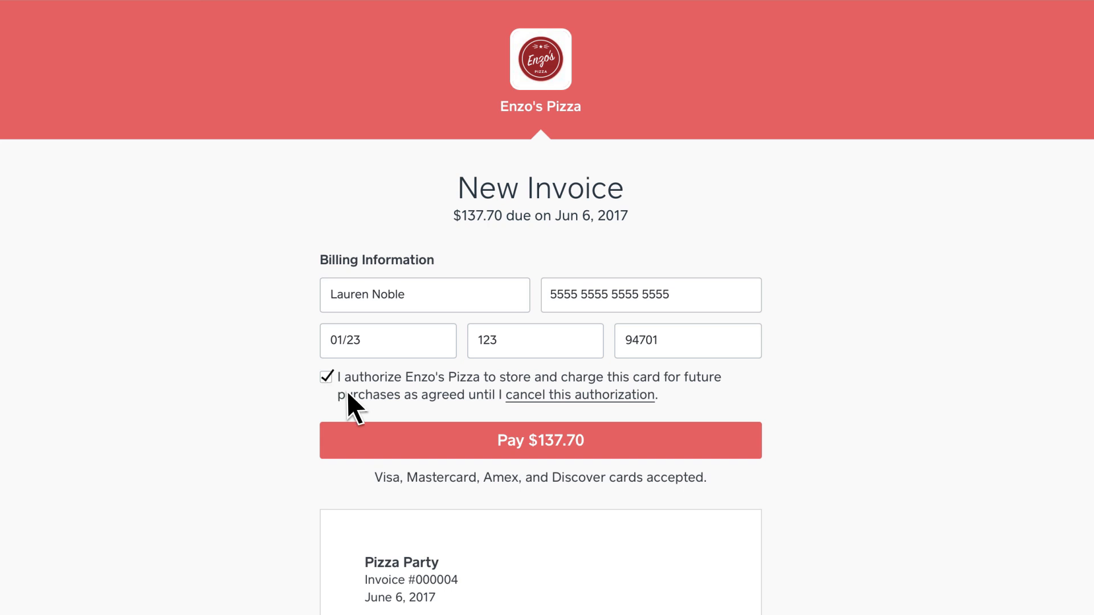
pyautogui.click(539, 440)
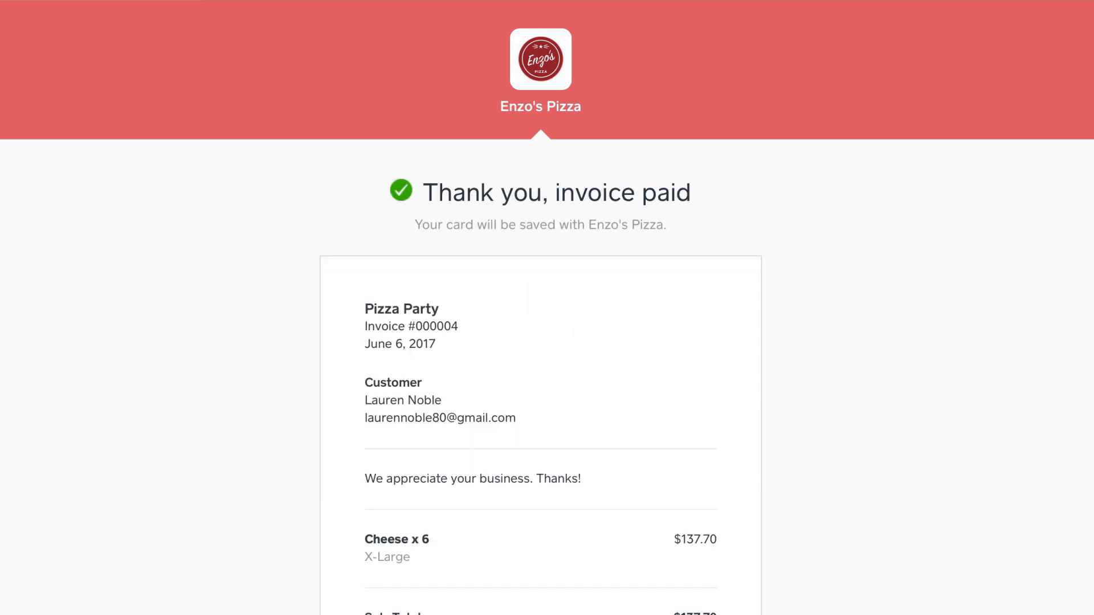
pyautogui.scroll(-3)
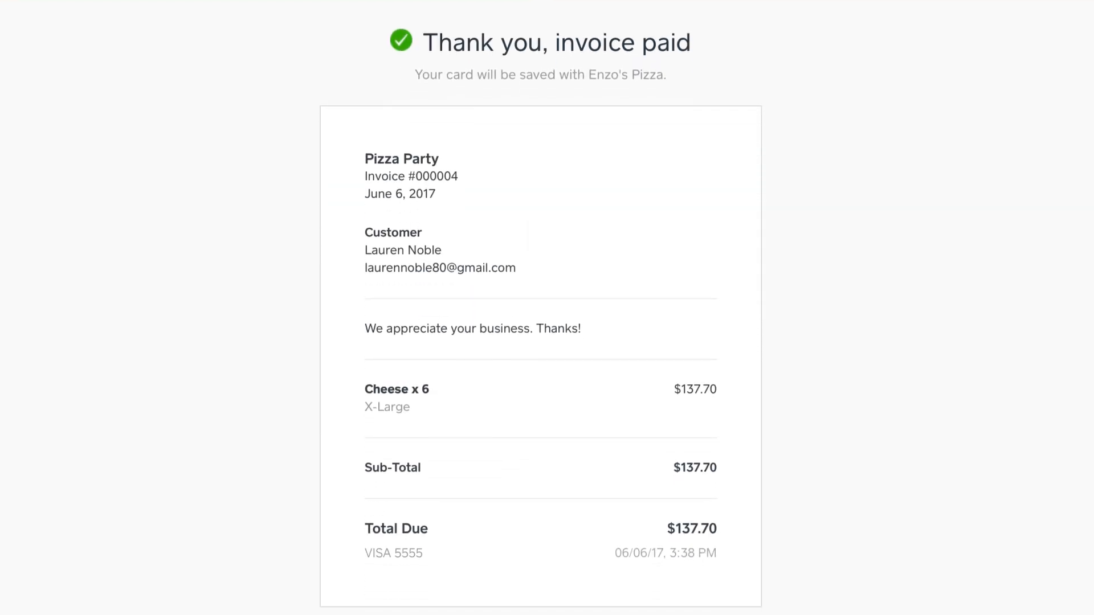